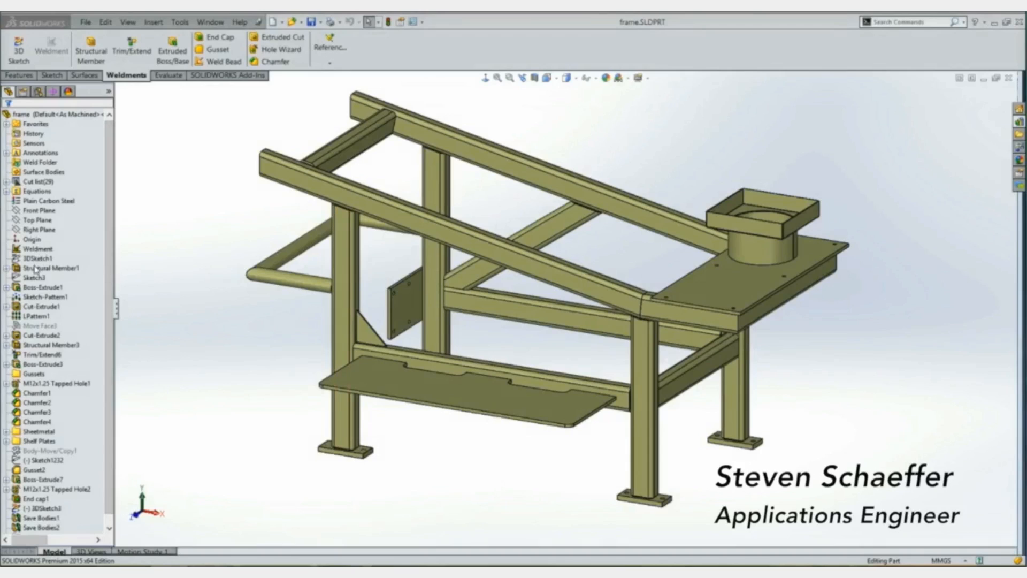
Step: Review the first structural member's corner trim order and group membership, then exit without changes
left_click(36, 258)
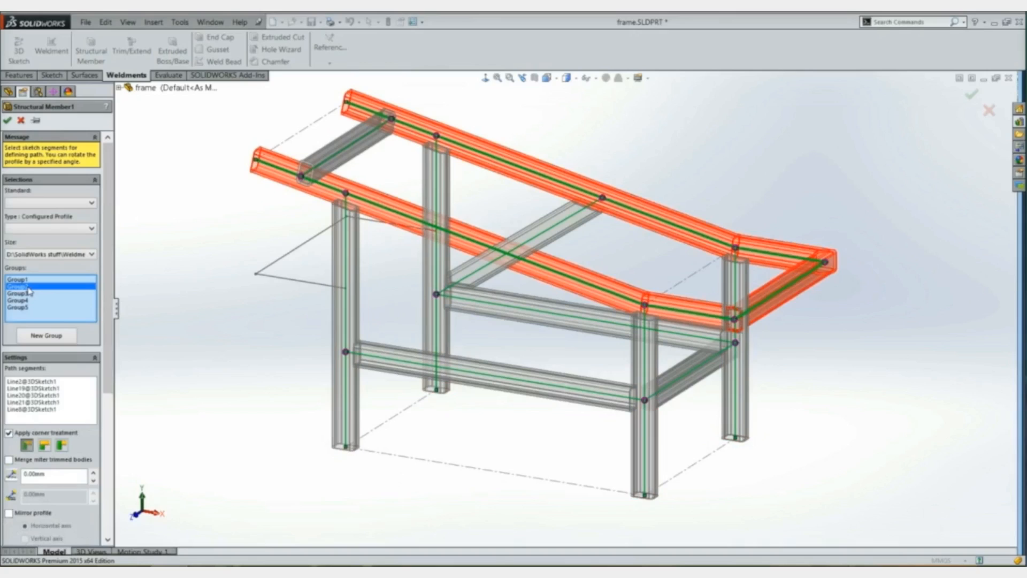
mouse_move(31, 299)
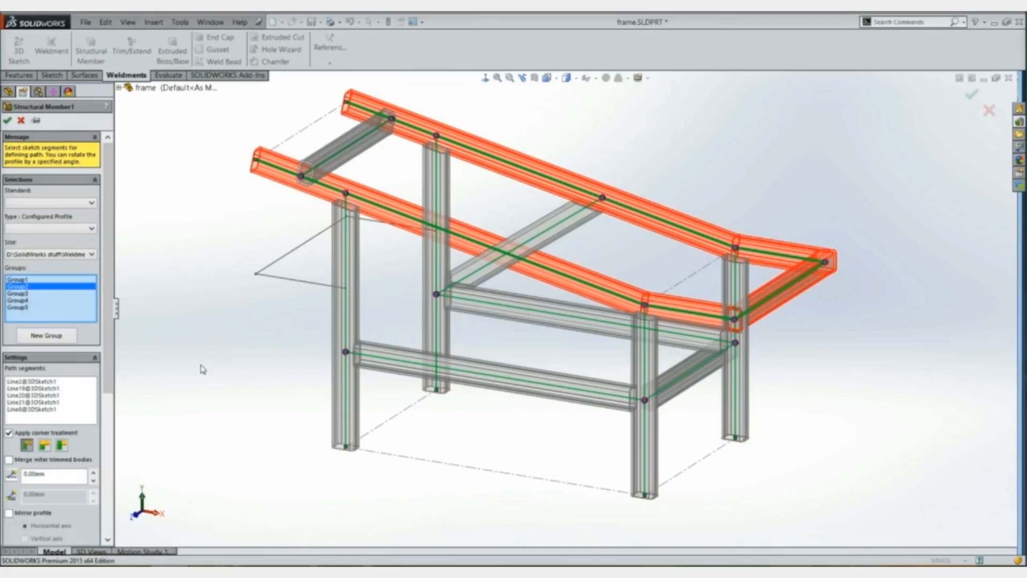
left_click(19, 307)
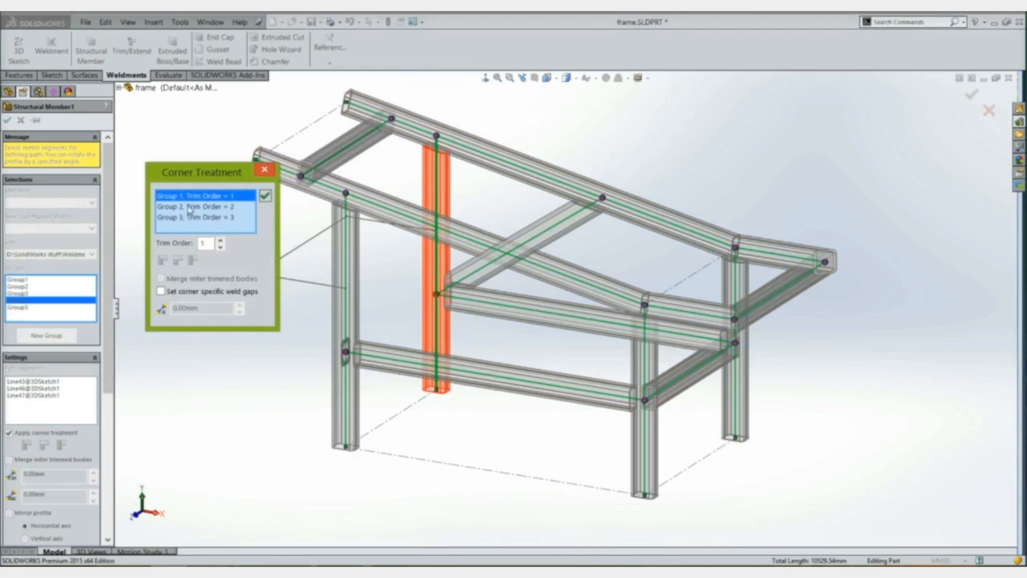
left_click(204, 217)
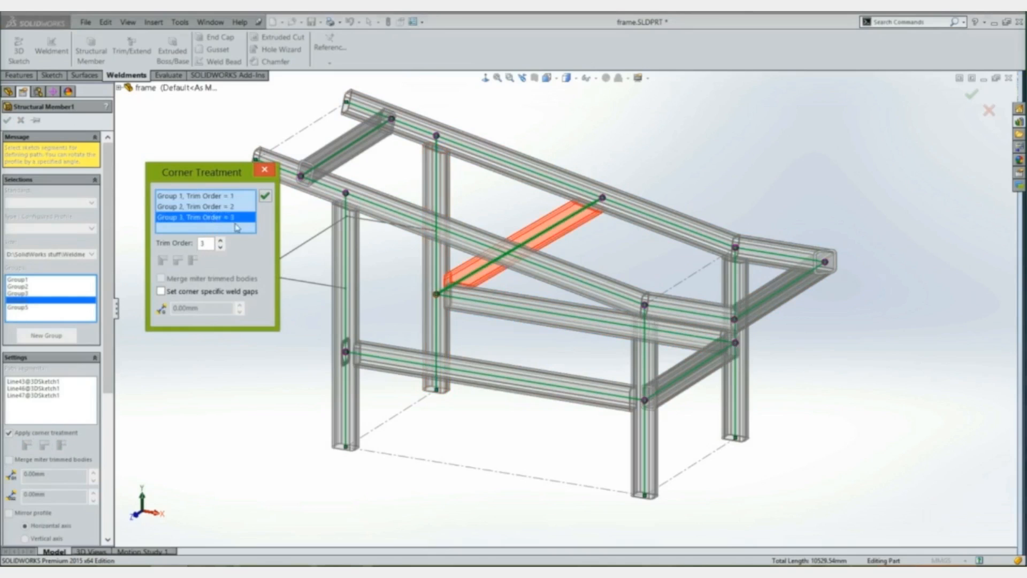
left_click(265, 169)
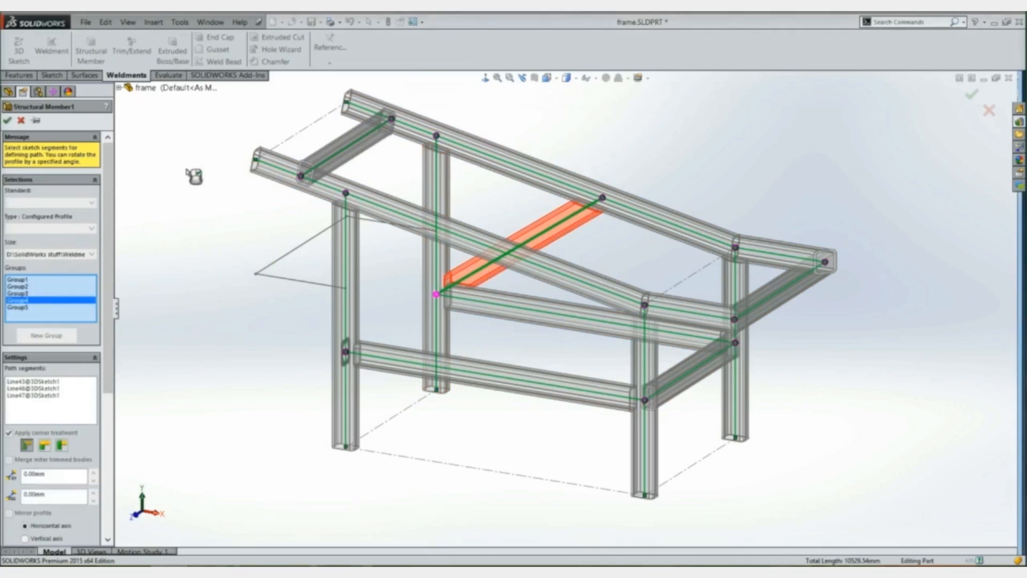
left_click(9, 120)
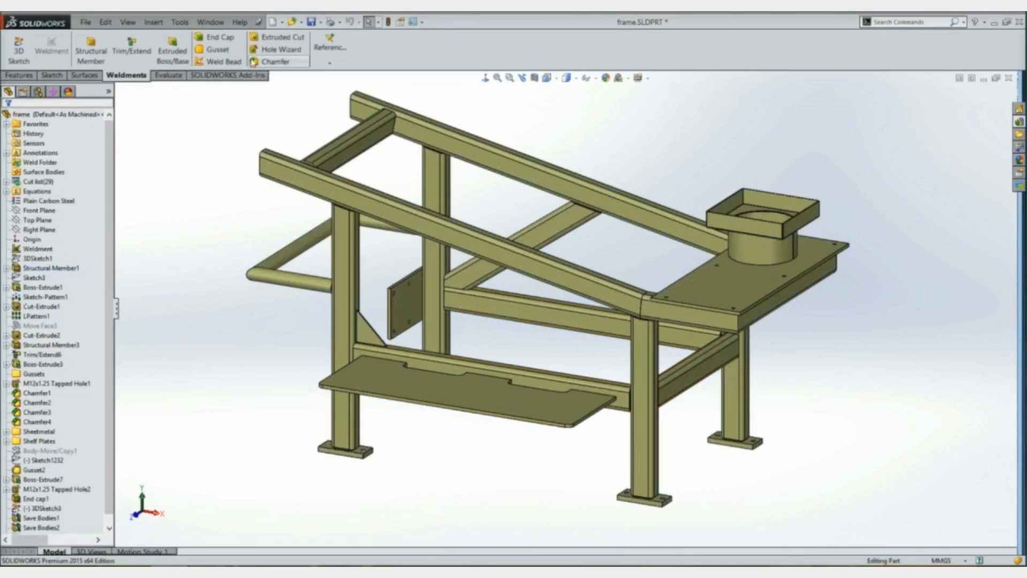
Step: Add 100 mm x 100 mm triangular gussets at the frame joints, including the pipe rail to post joint
left_click(215, 49)
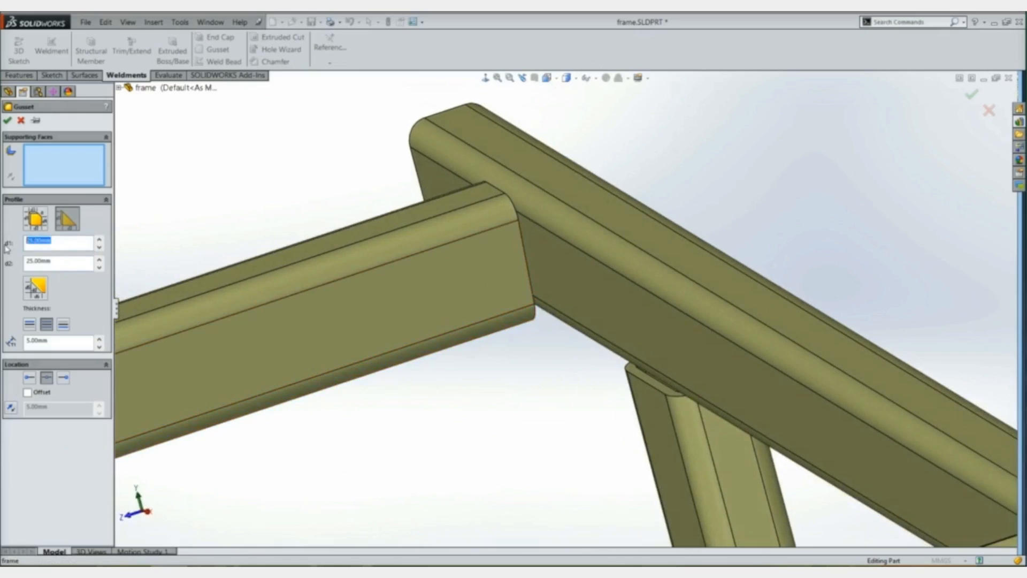
type("1001")
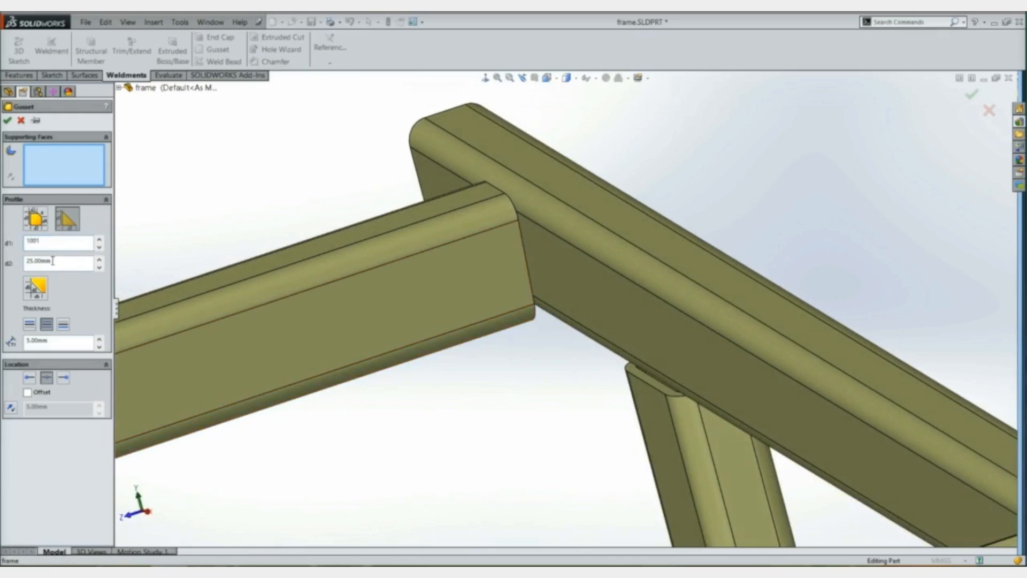
type("100")
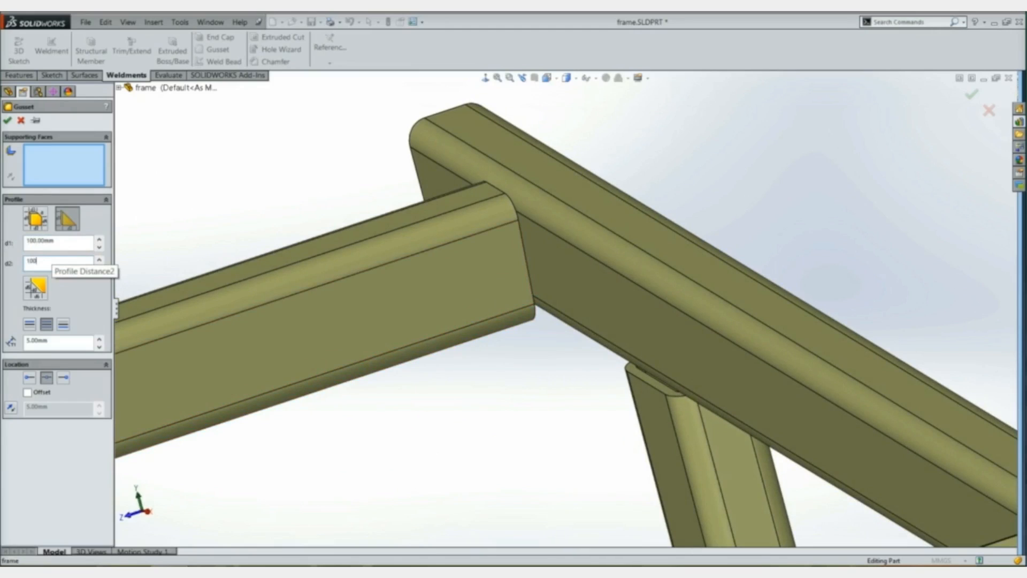
left_click(511, 272)
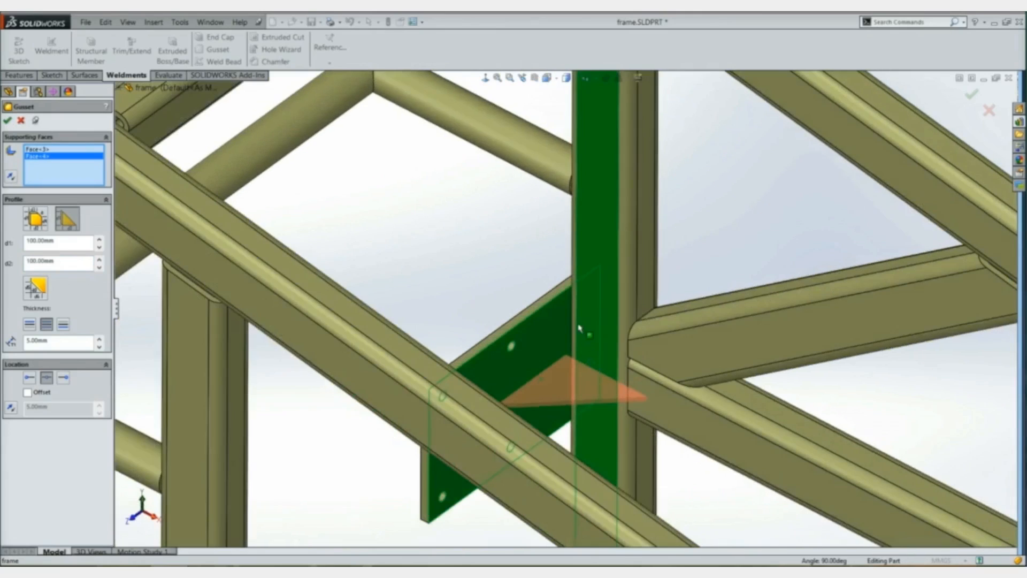
mouse_move(437, 268)
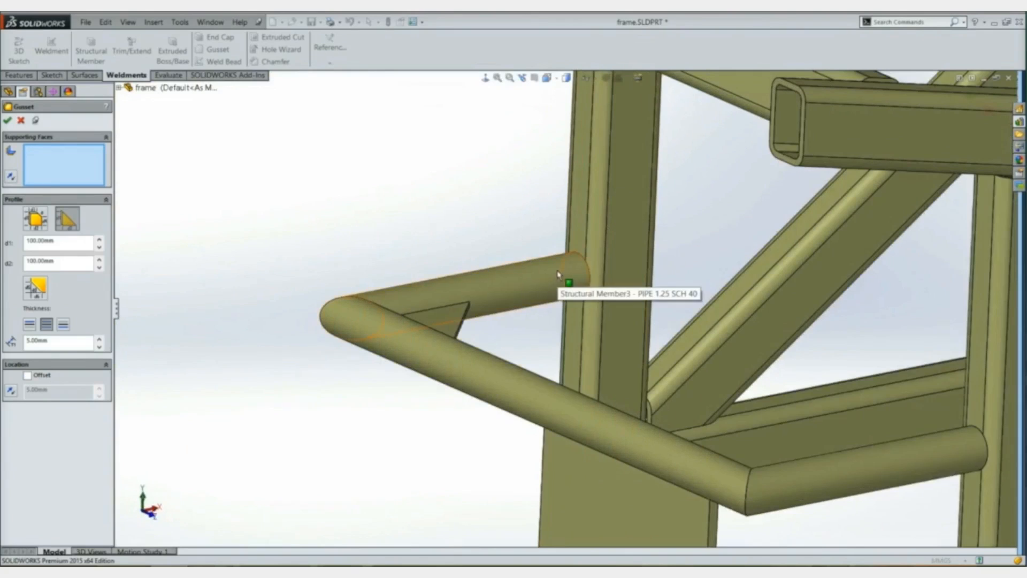
left_click(564, 275)
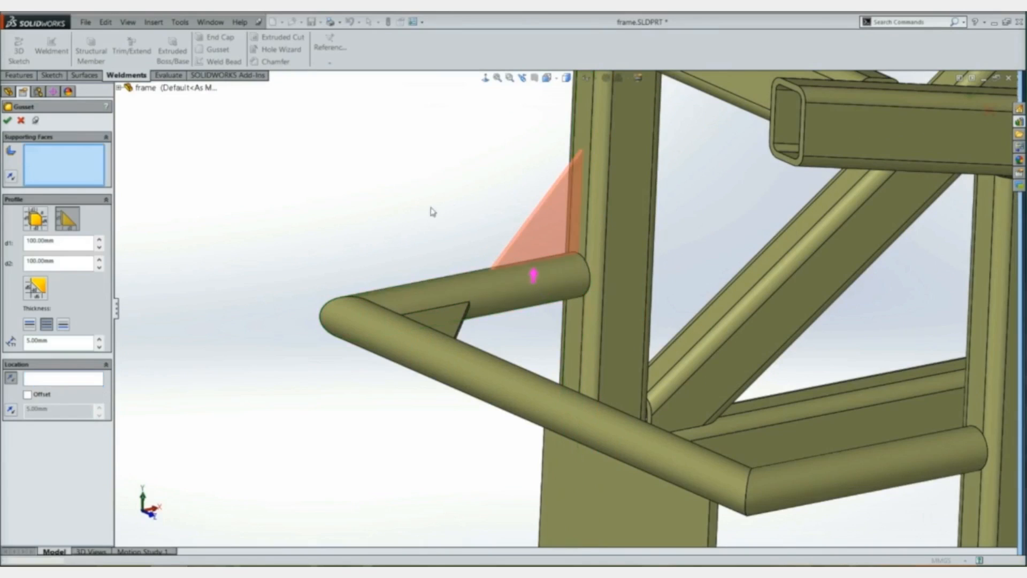
left_click(9, 120)
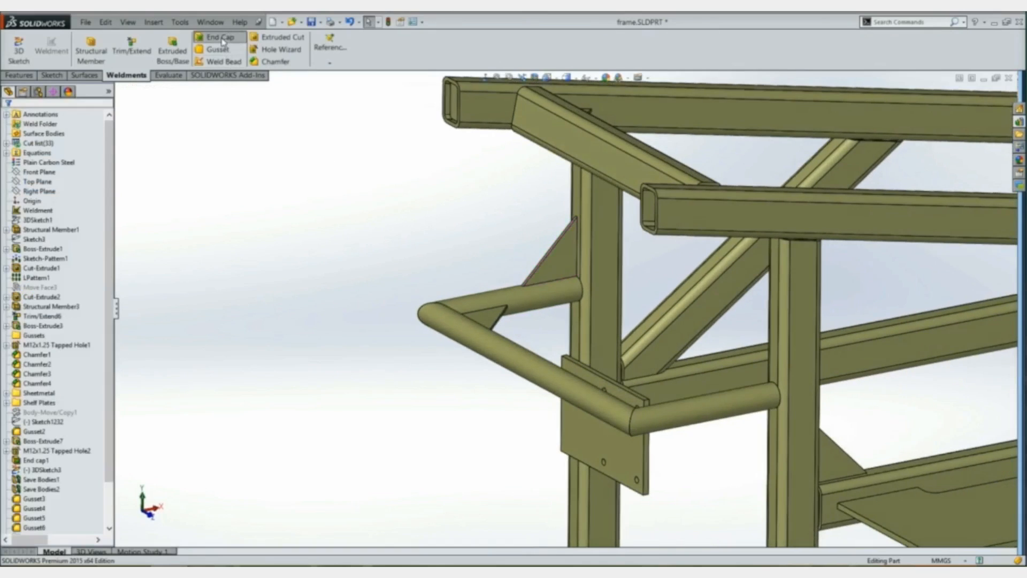
Step: Cap the rectangular tube's open end with a 5 mm internal end cap and verify it in a section cut
left_click(218, 38)
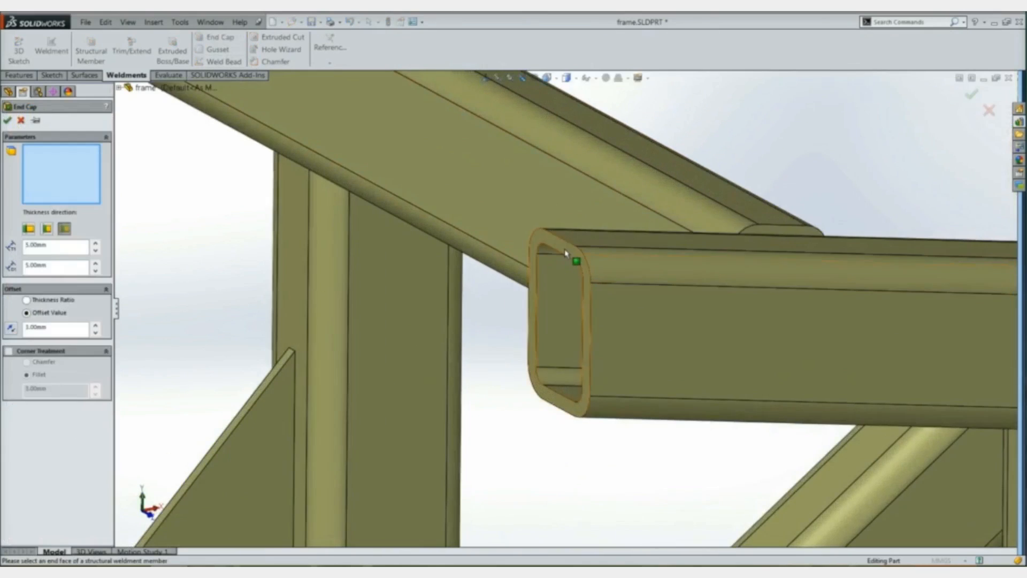
left_click(564, 262)
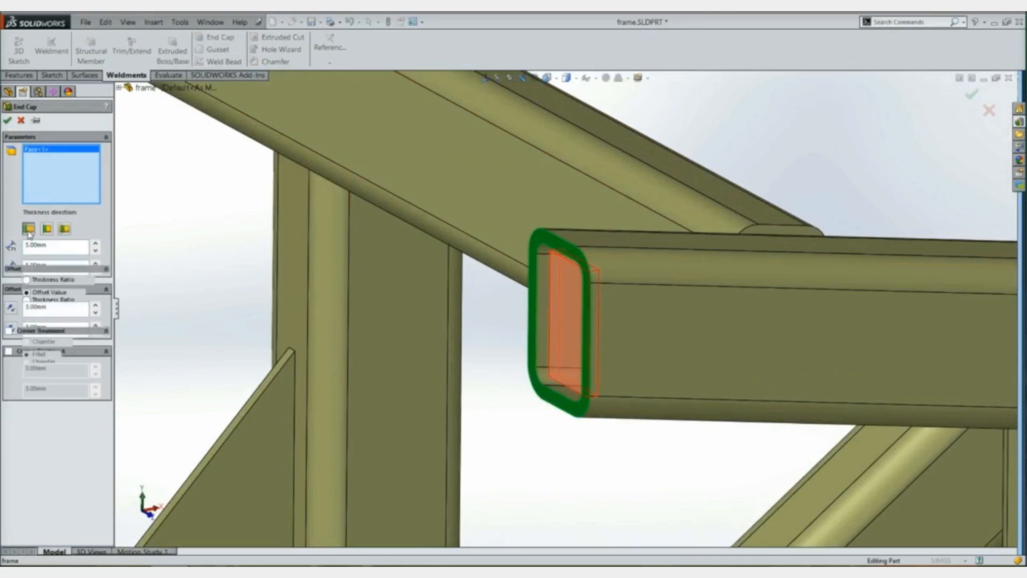
left_click(46, 228)
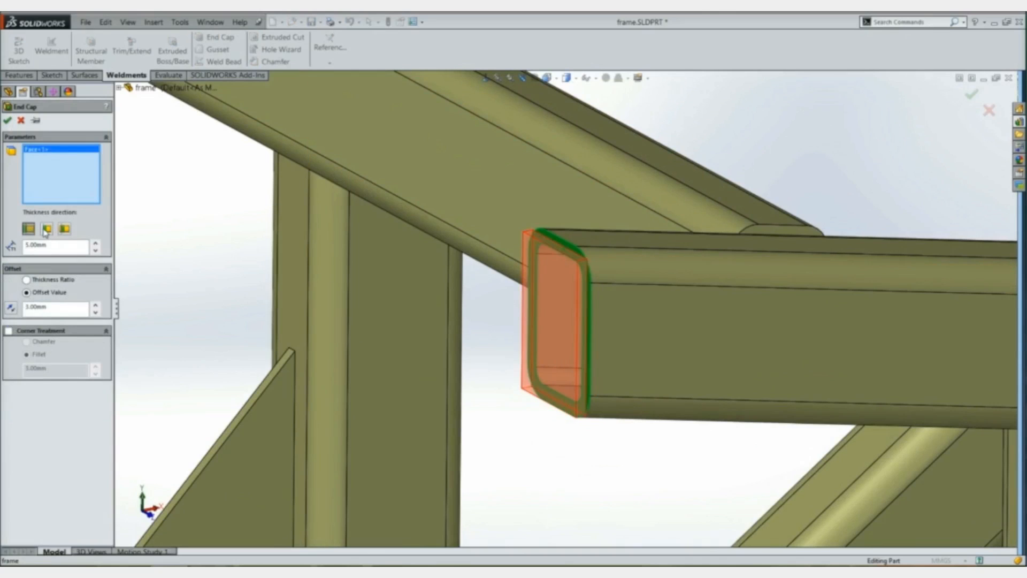
left_click(63, 227)
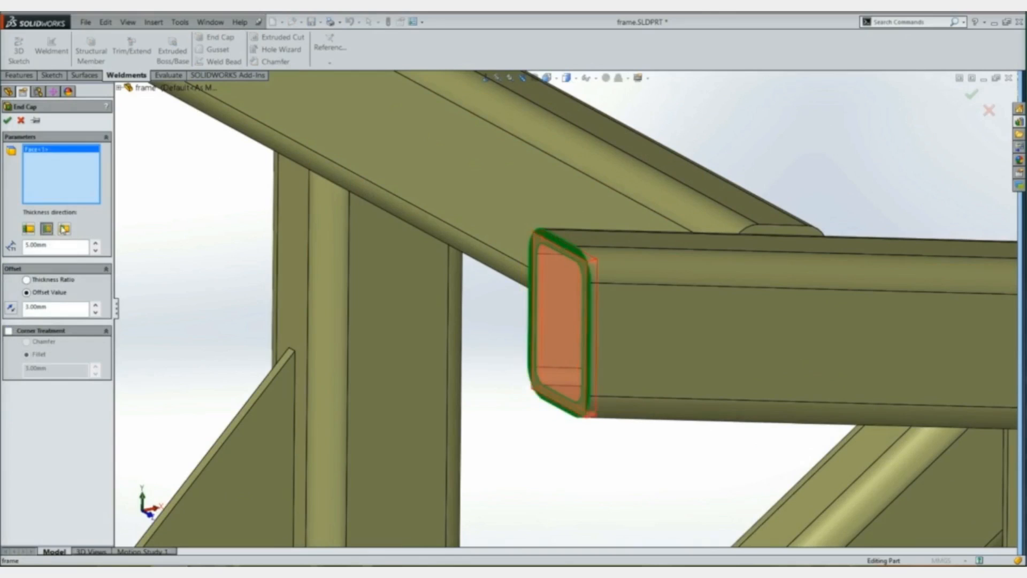
left_click(64, 228)
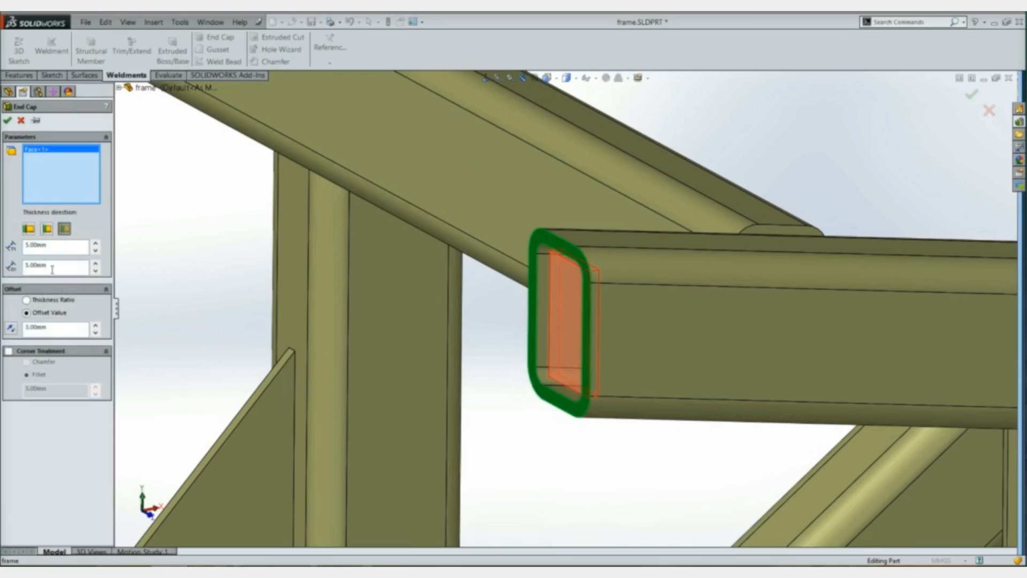
left_click(10, 351)
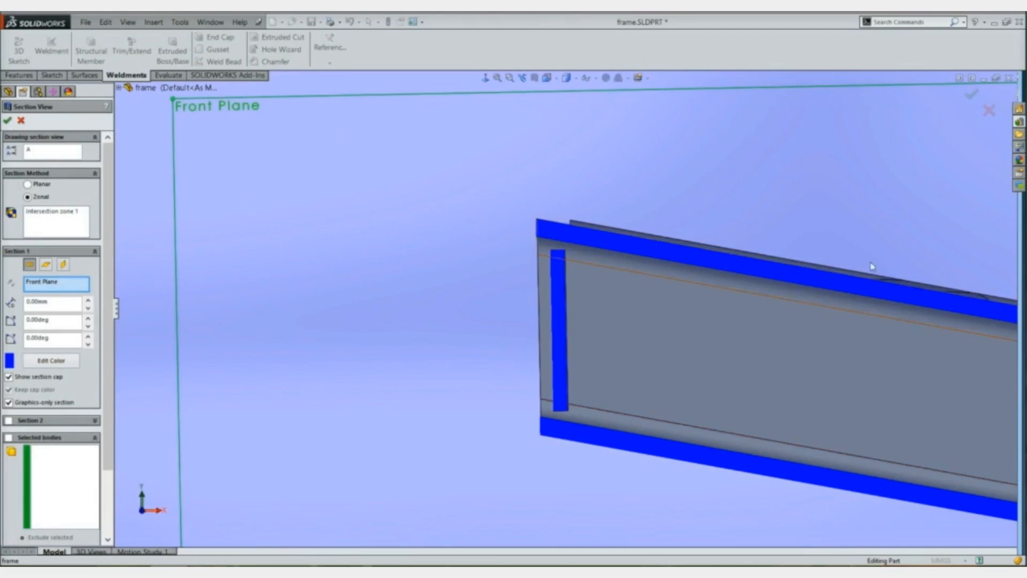
left_click(10, 120)
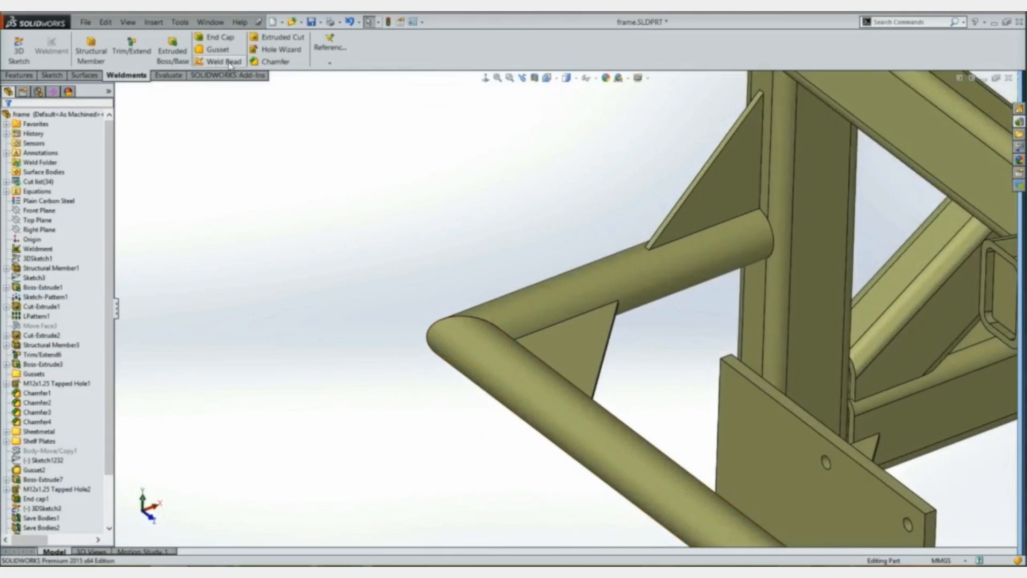
Step: Define 10 mm weld paths: shelf plate to frame rail, then a new path between the tube joint faces
left_click(224, 61)
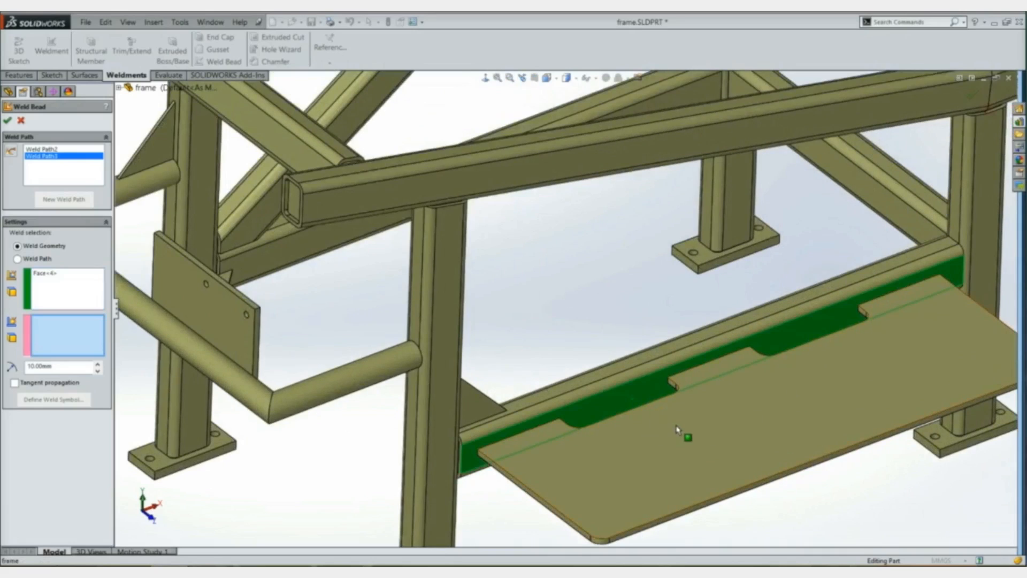
left_click(518, 448)
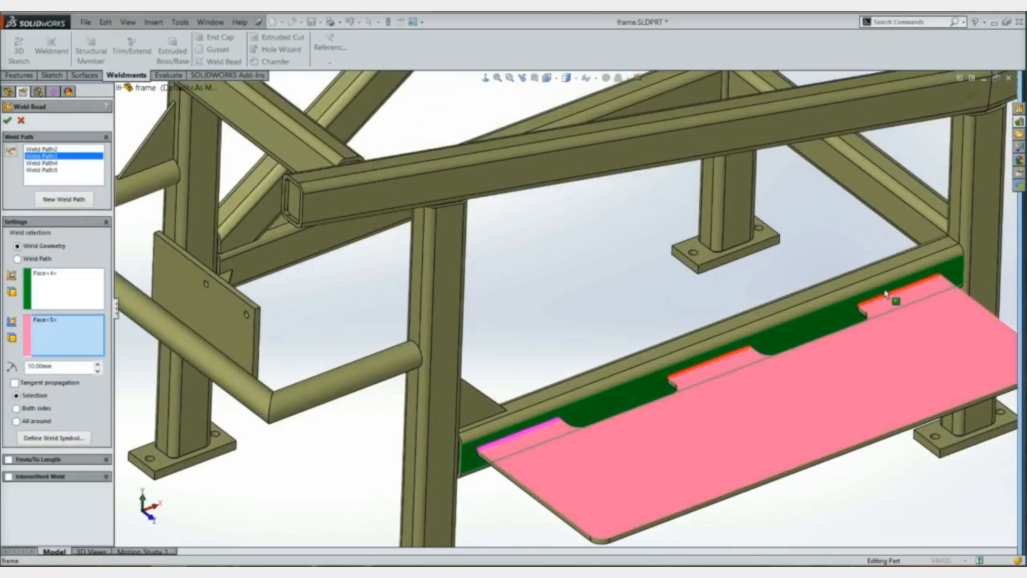
mouse_move(679, 329)
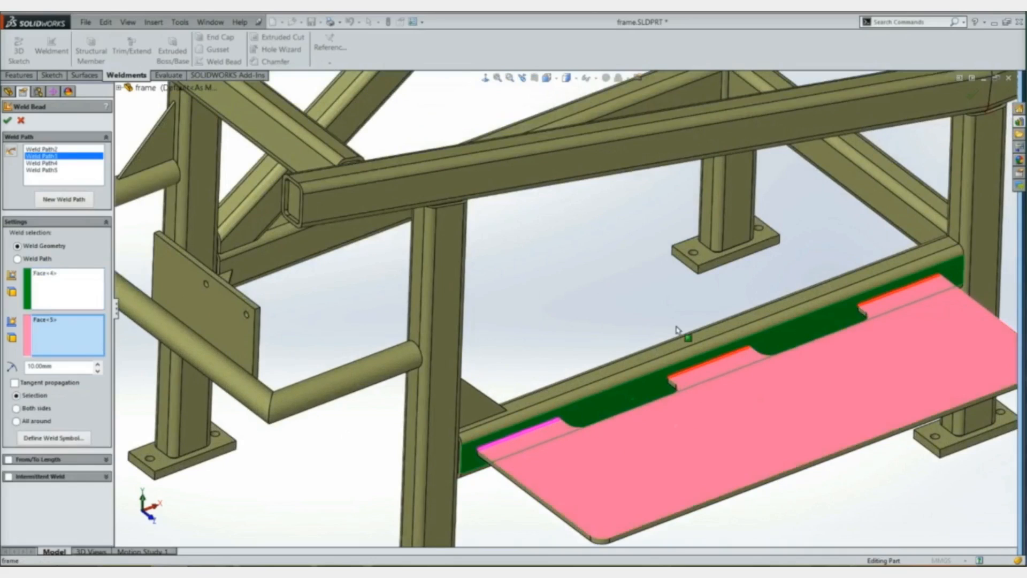
left_click(64, 199)
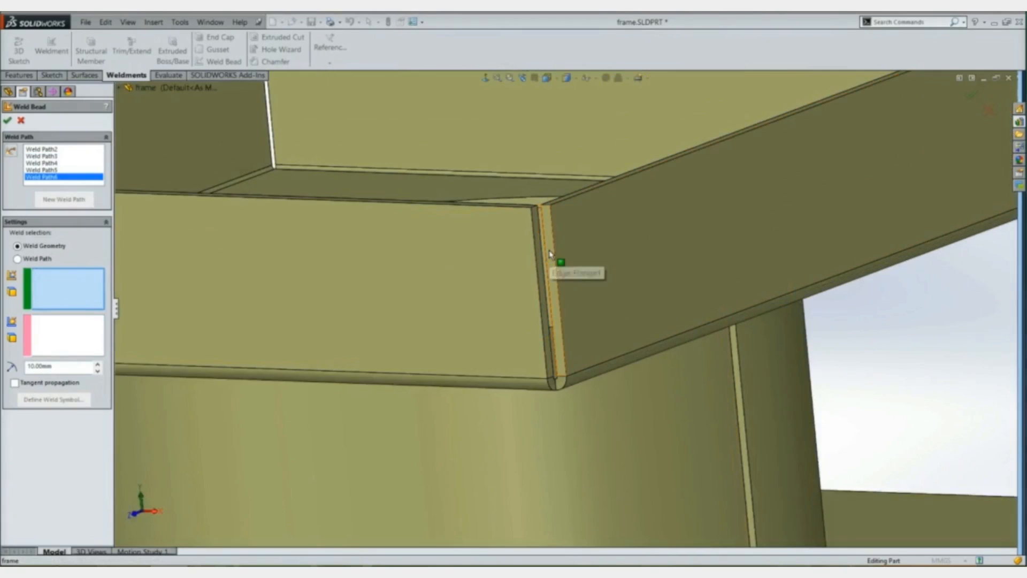
left_click(547, 275)
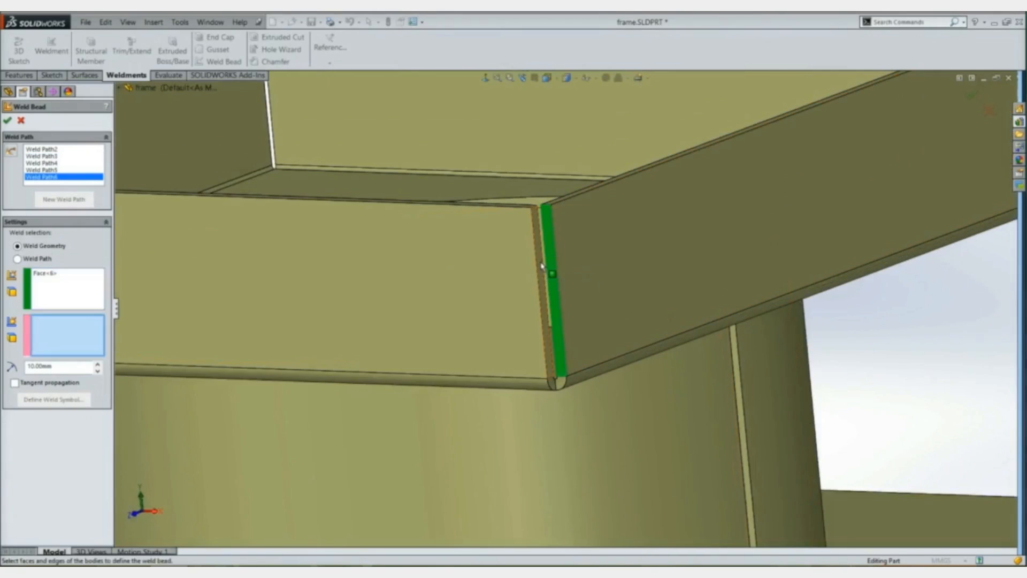
left_click(541, 282)
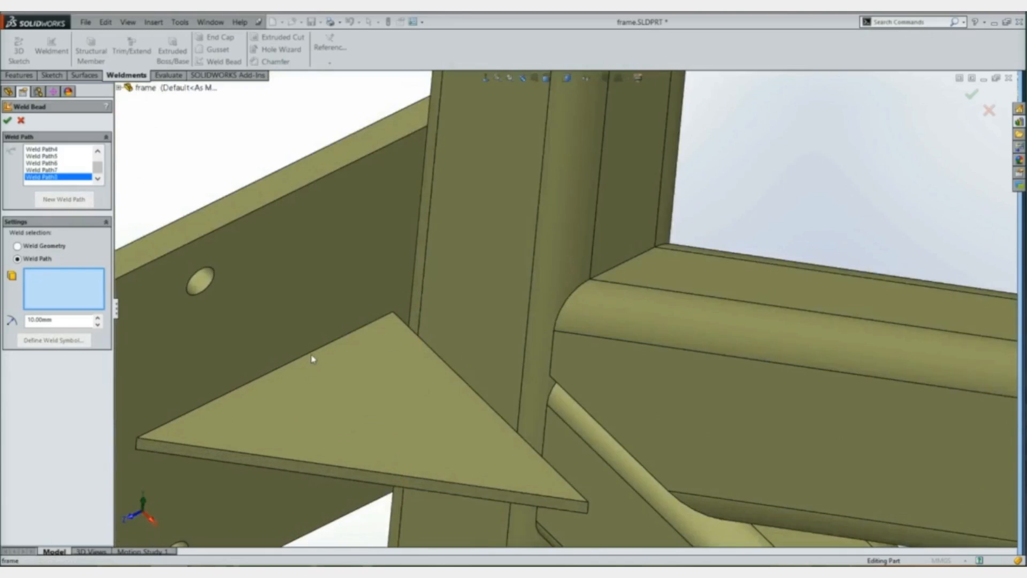
Step: Weld the triangular gusset's two attached edges with 10 mm beads and finish the weld bead
left_click(456, 373)
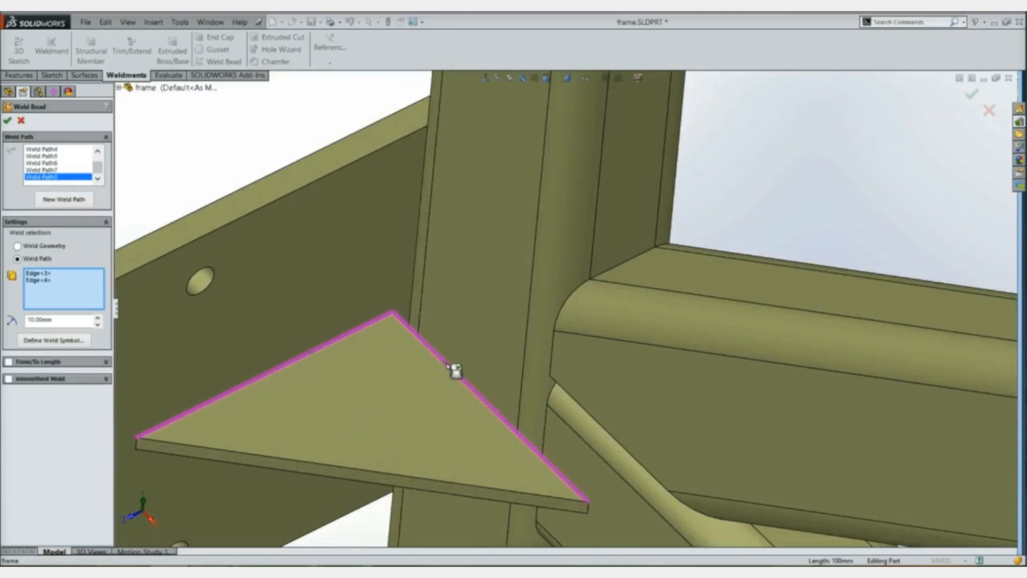
left_click(8, 107)
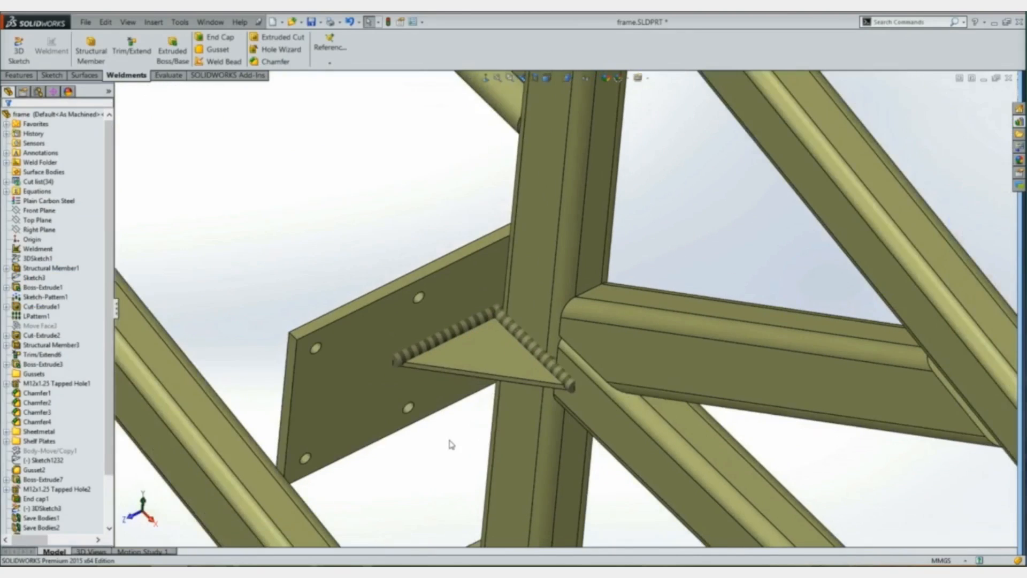